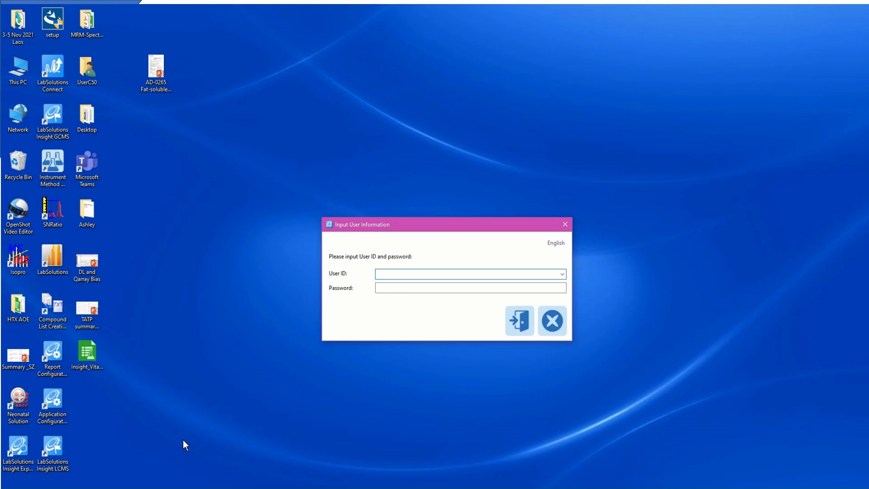
Step: Sign in to LabSolutions Insight with the User ID 'Admin'
type("Admin")
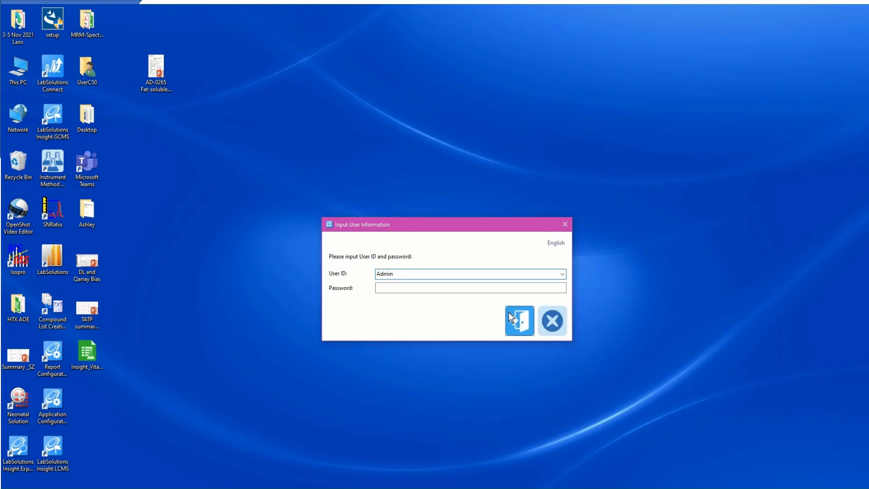
left_click(519, 320)
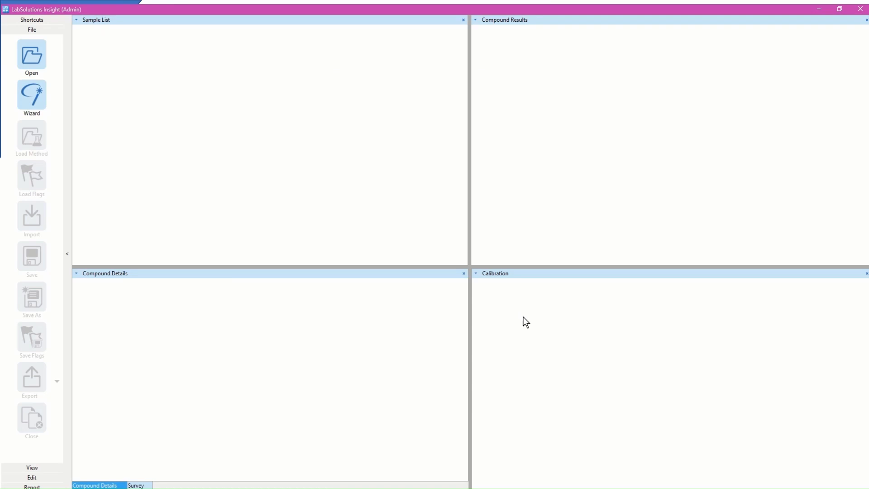
Step: Browse to the 210322_QC folder and list LC/MS Batch Files (*.lcb) to load the batch
left_click(31, 56)
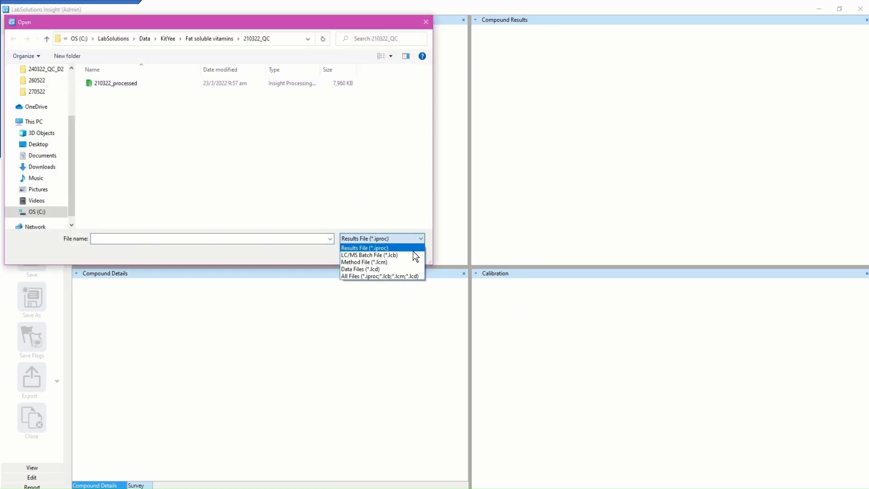
left_click(369, 255)
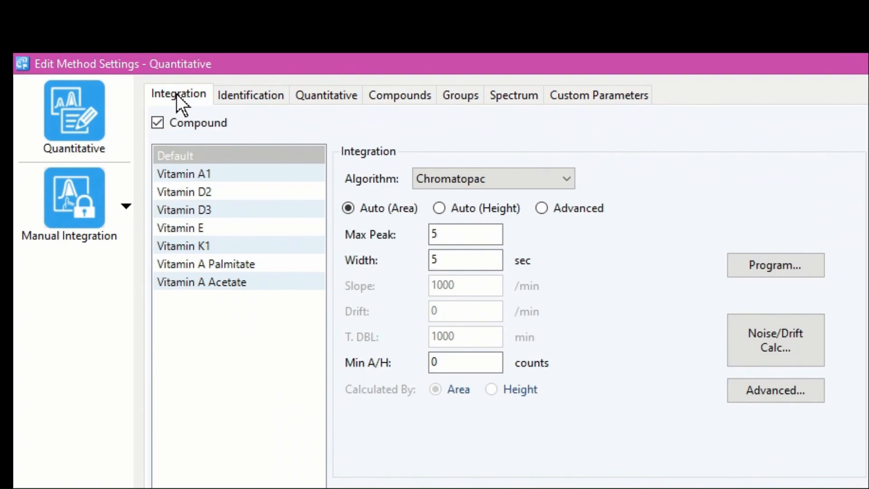
Step: Review the Identification, Quantitative and Compounds settings of the fat-soluble vitamin method
left_click(251, 95)
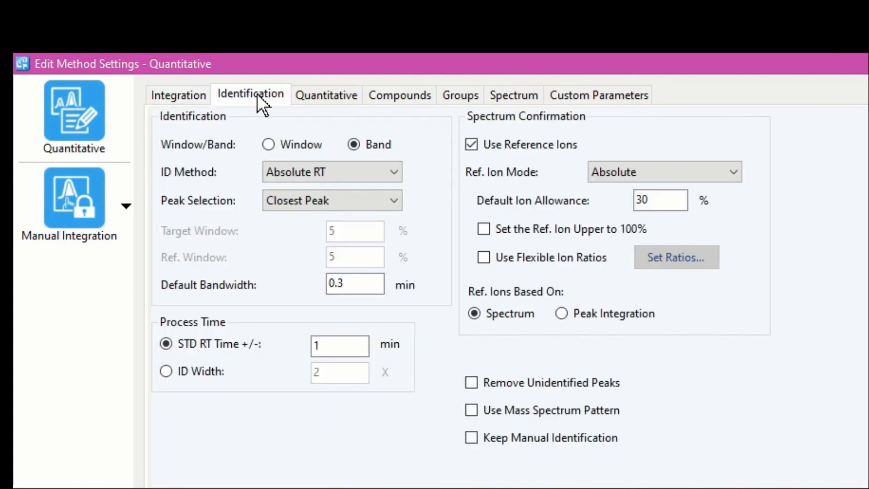
mouse_move(326, 94)
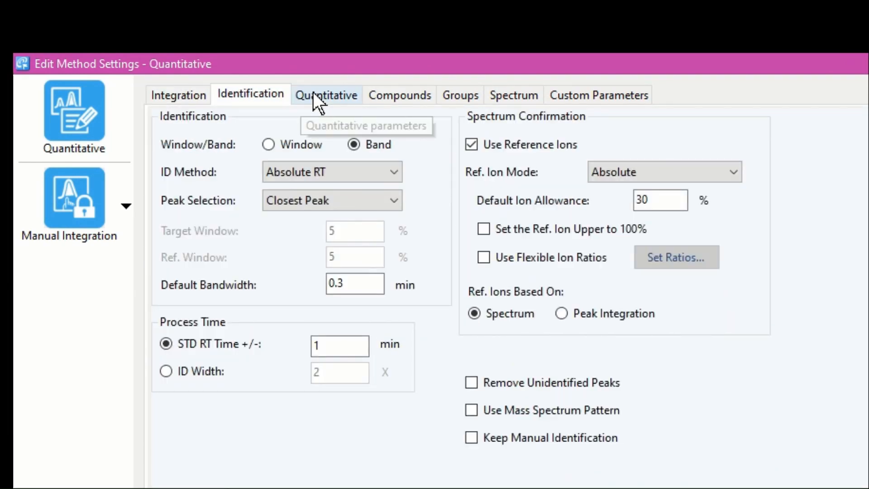
left_click(326, 95)
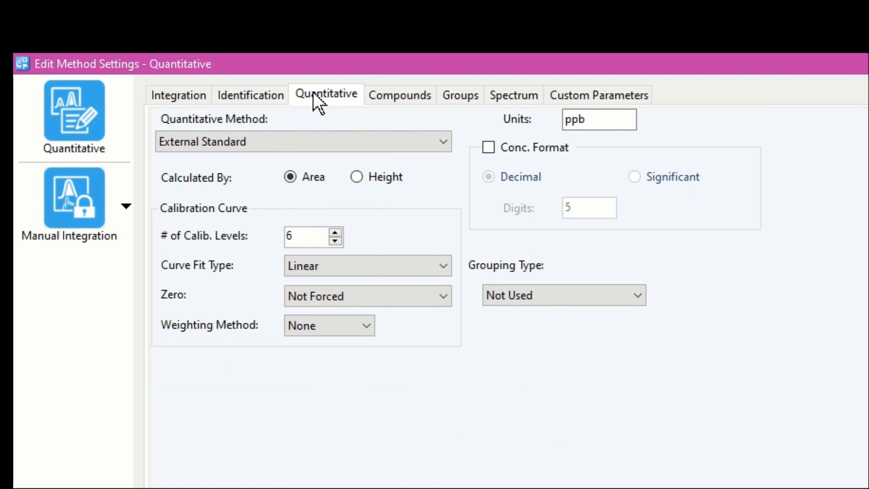
left_click(374, 95)
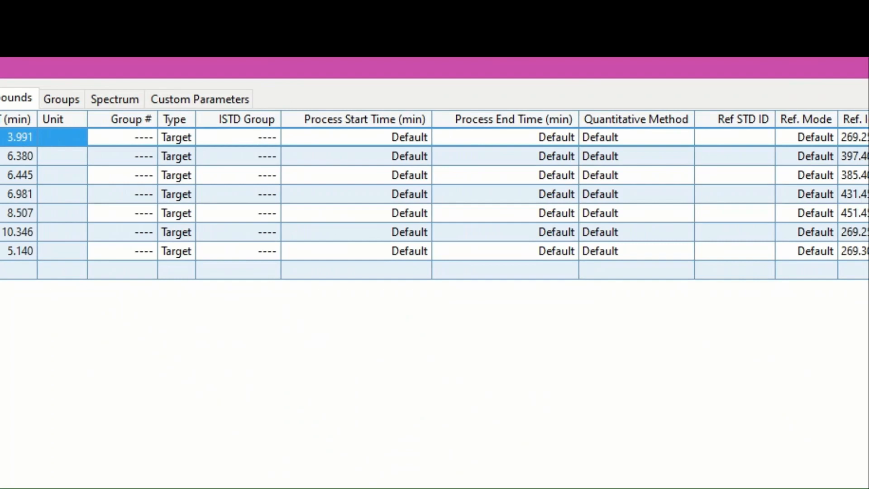
scroll("right", 3)
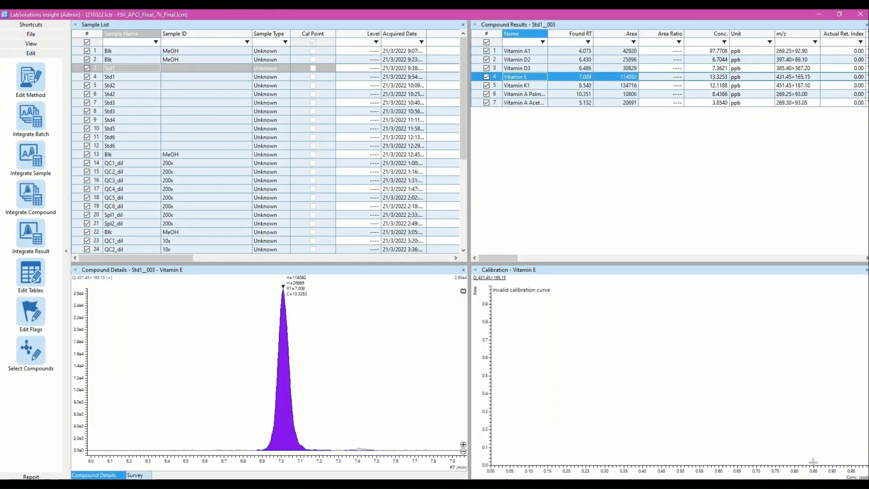
mouse_move(78, 208)
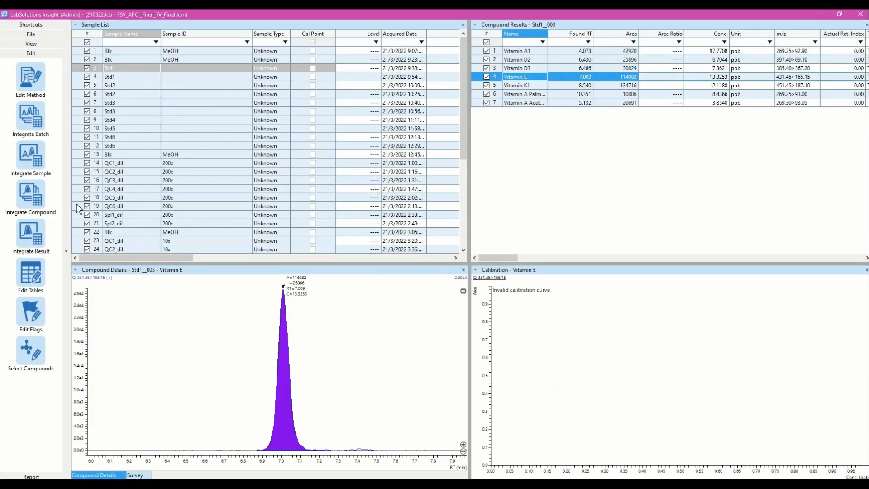
Step: Set the Std rows to Standard sample type and enter calibration levels 1–6 in the Sample List
left_click(31, 271)
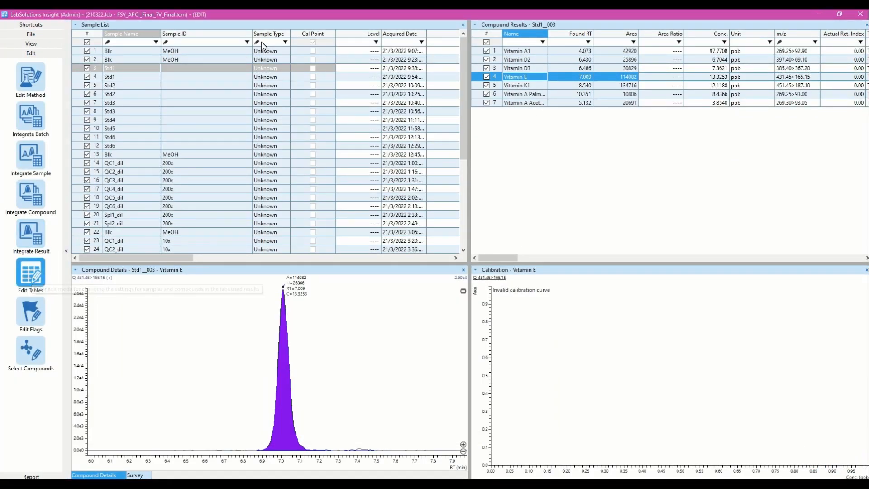
left_click(285, 68)
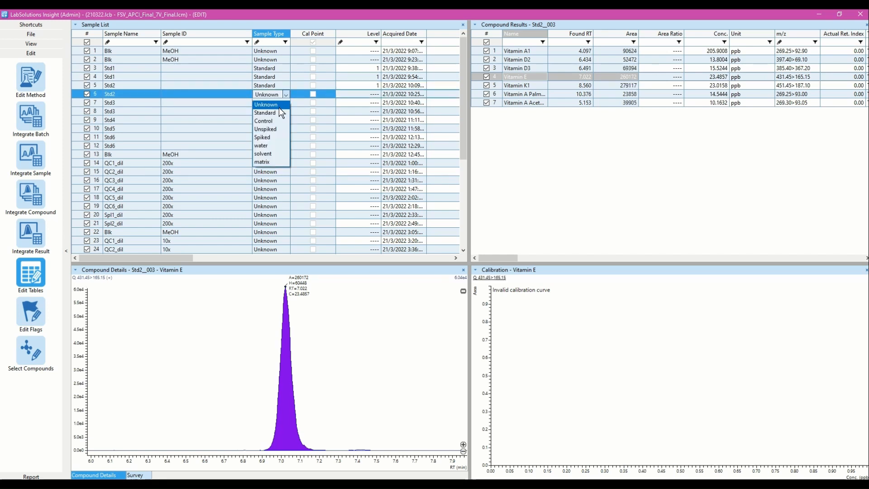
left_click(264, 112)
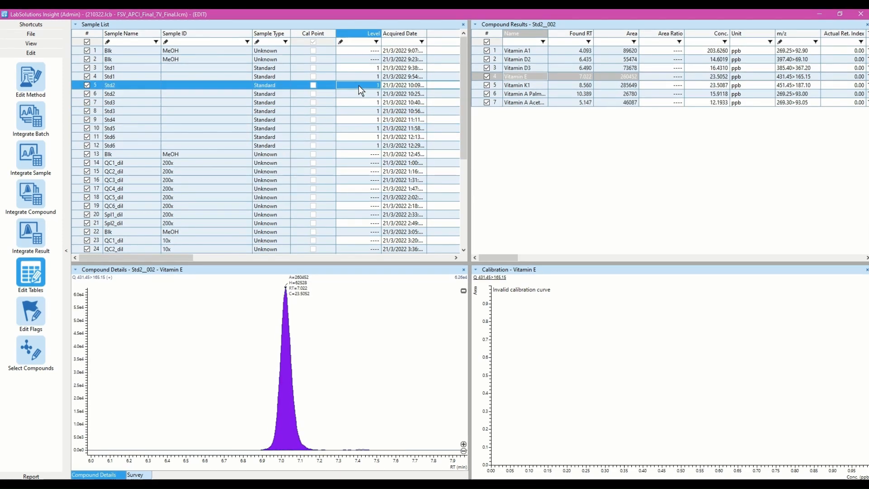
left_click(376, 137)
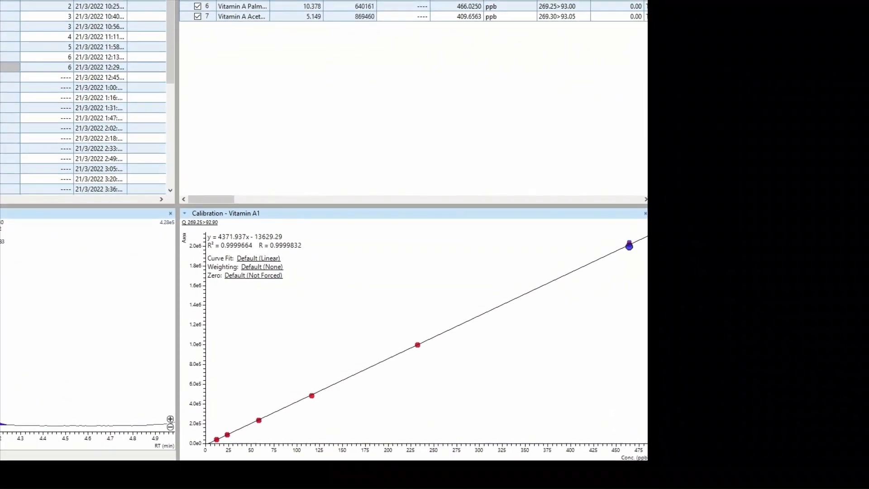
Step: View the calibration curves for Vitamin D2, D3, A Palmitate and E in Compound Results
left_click(266, 54)
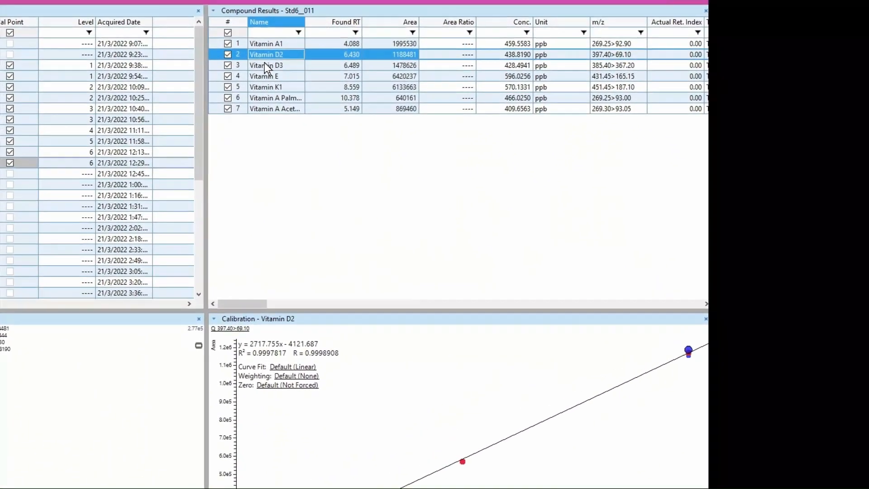
left_click(438, 77)
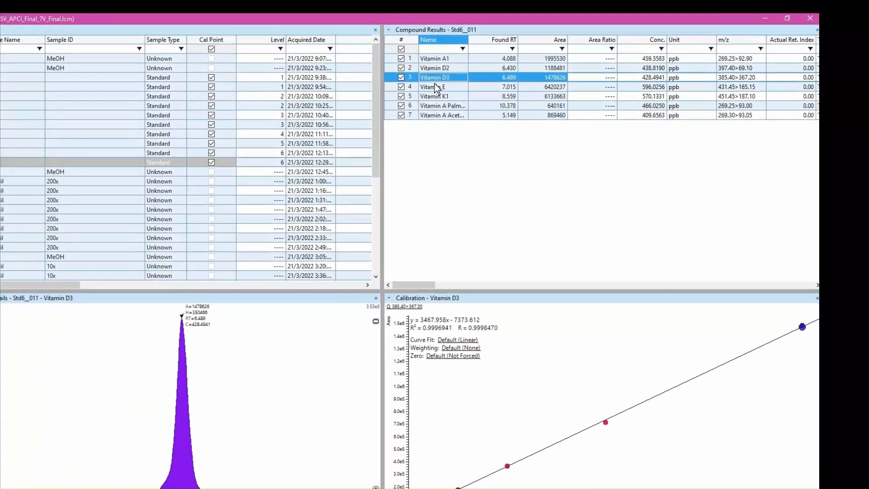
left_click(524, 93)
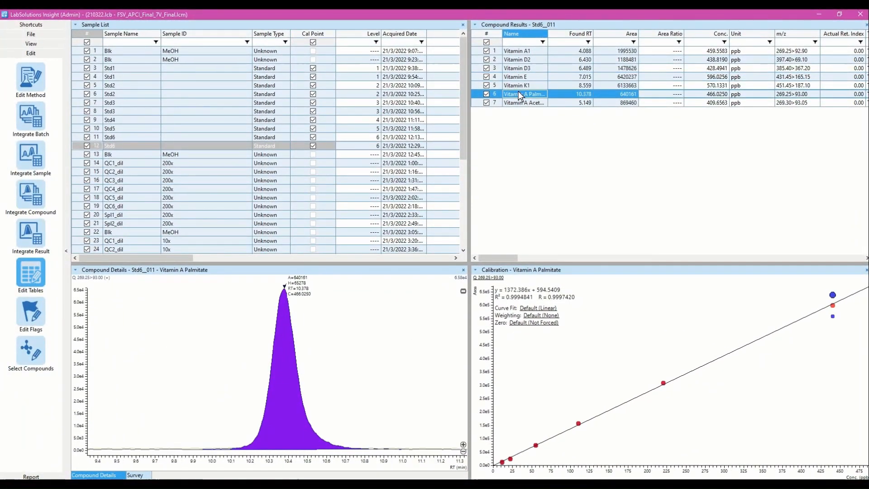
left_click(524, 102)
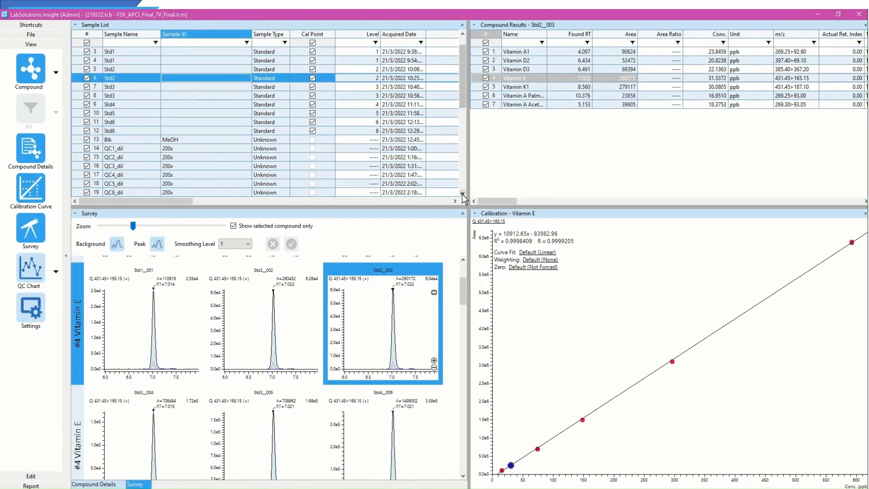
Step: Show the QC2 sample's peaks and concentrations for Vitamin A1, D3 and E
scroll("down", 3)
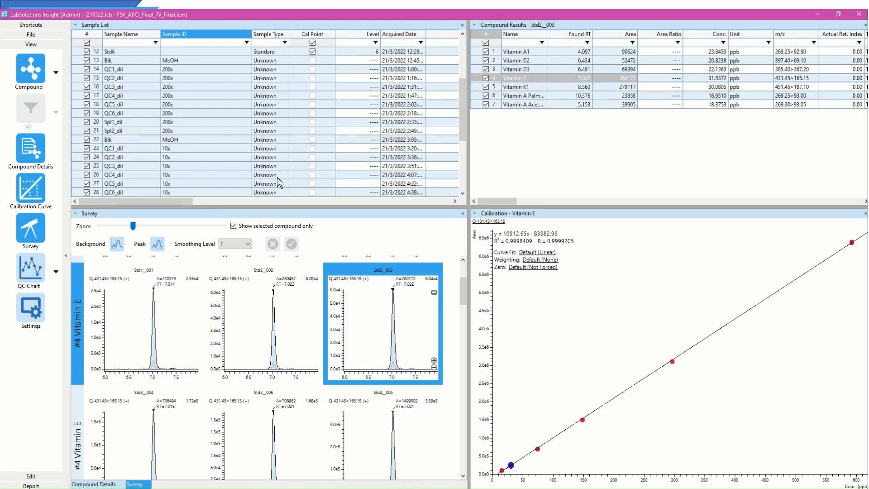
left_click(463, 201)
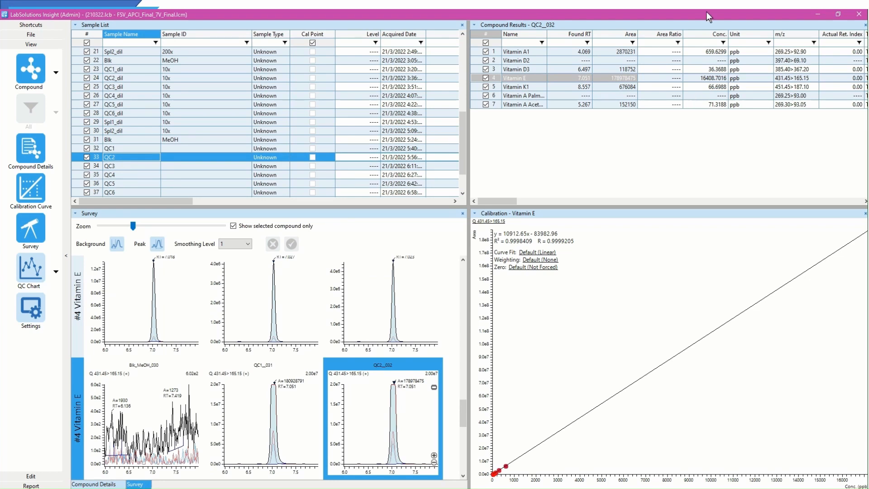
mouse_move(525, 52)
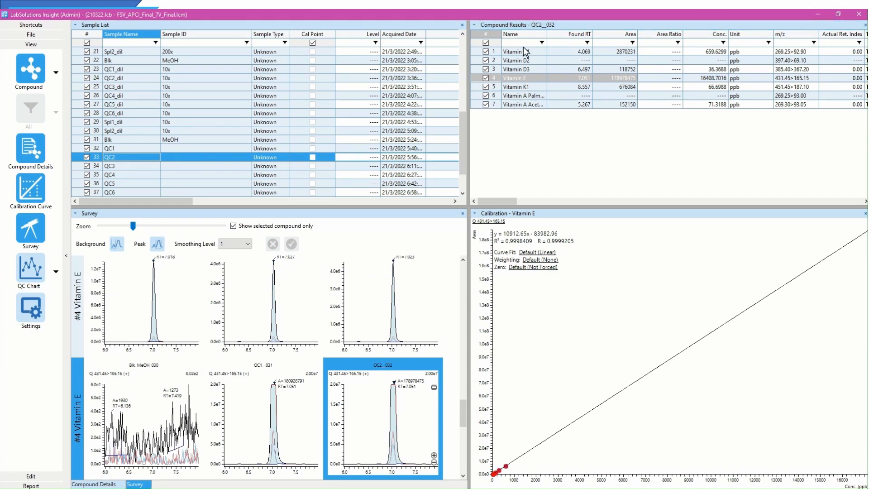
left_click(511, 50)
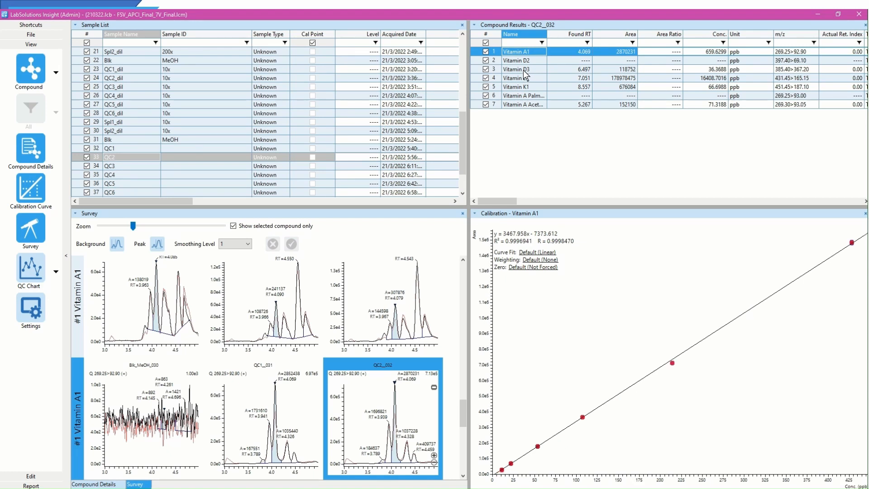
left_click(517, 69)
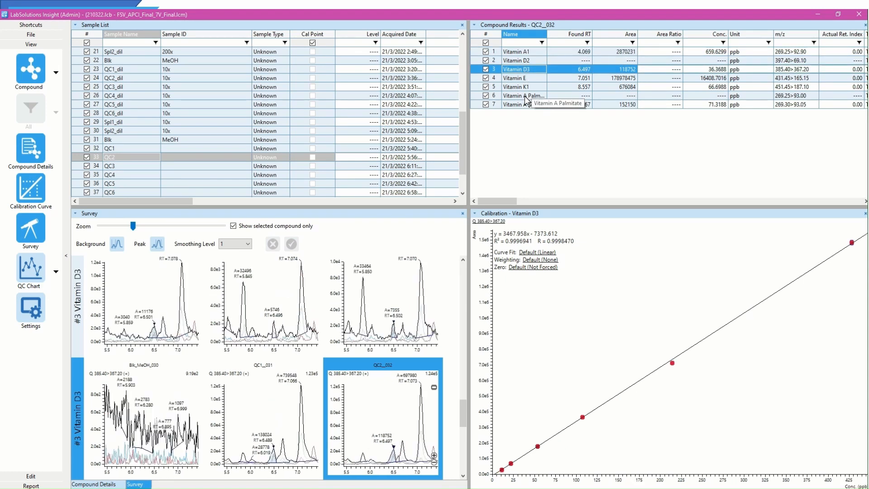
left_click(519, 78)
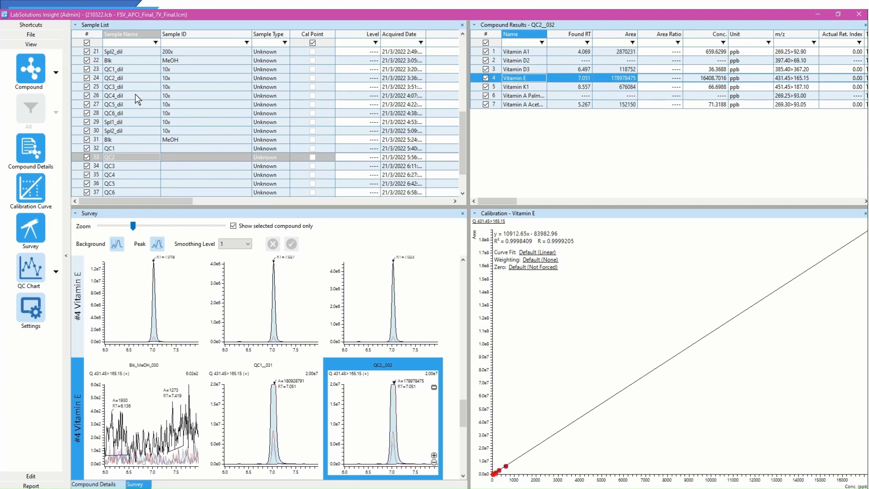
Step: Show the Vitamin E results for the QC4_dil sample
left_click(131, 95)
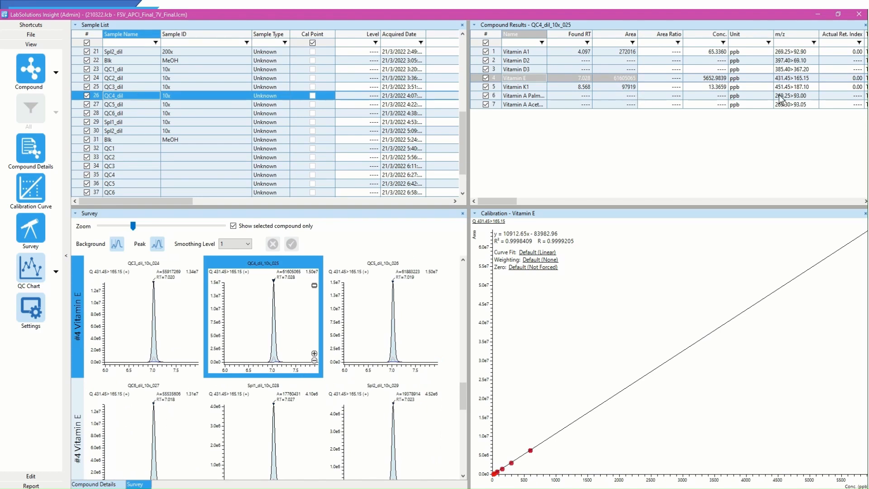
mouse_move(685, 102)
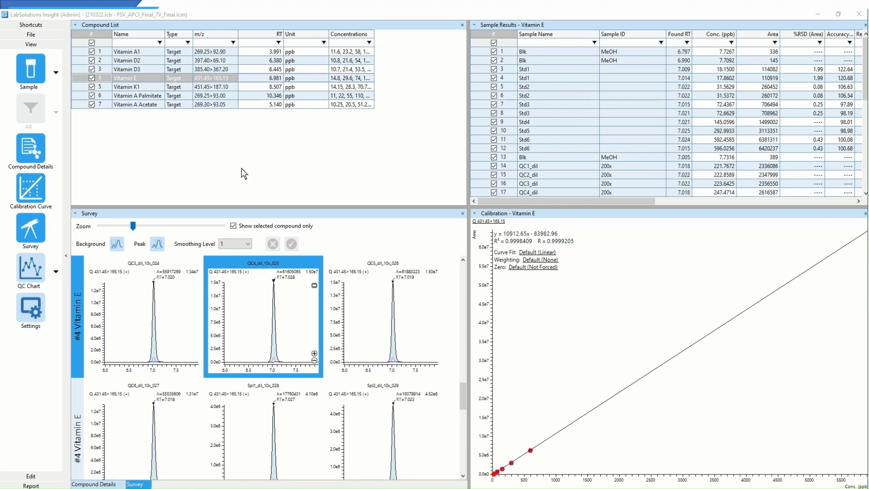
Step: List Vitamin E concentrations and accuracy for all samples, ending on Std1_003
left_click(128, 78)
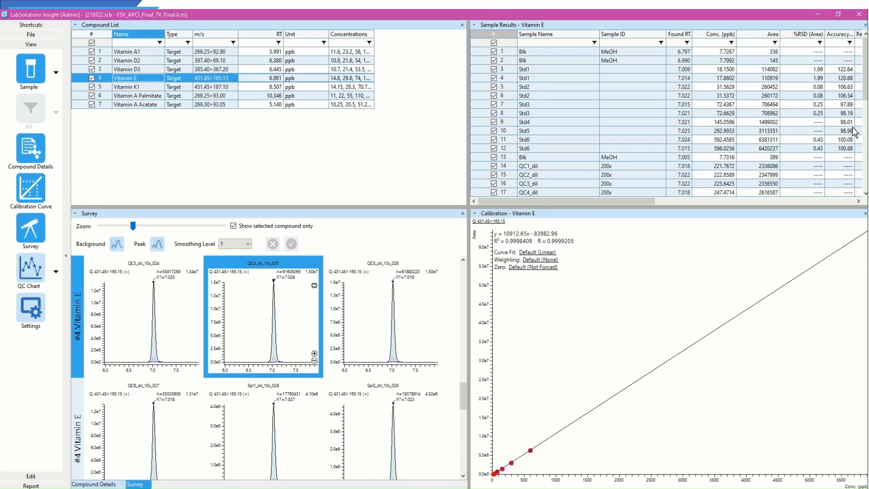
mouse_move(848, 185)
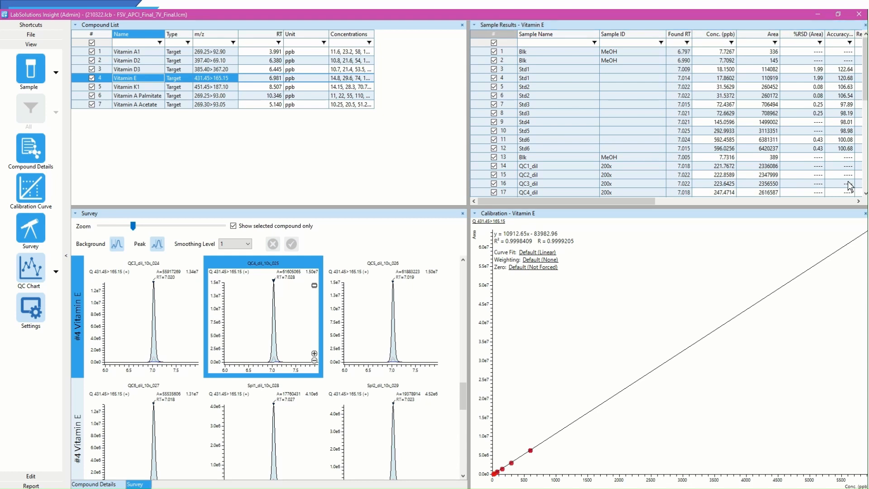
scroll("down", 3)
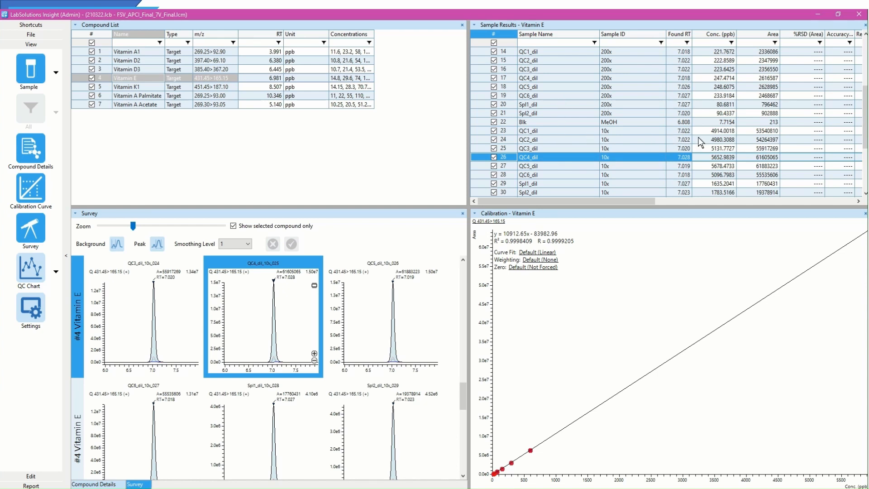
mouse_move(843, 192)
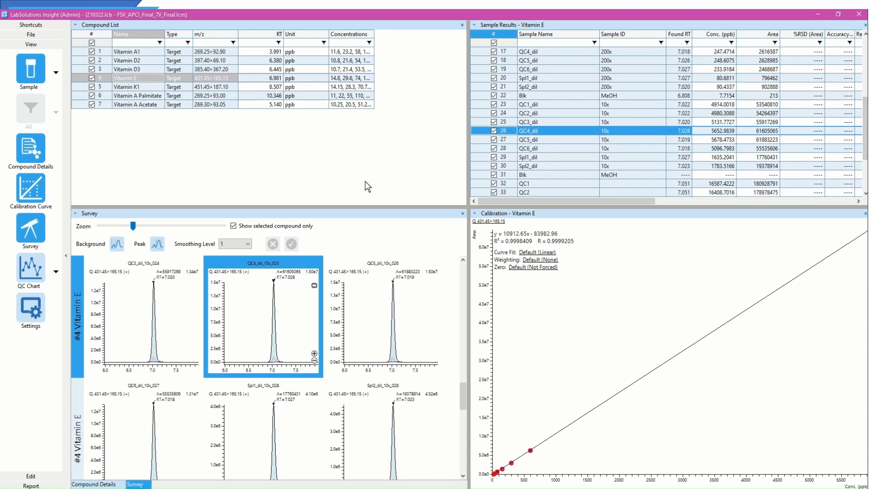
left_click(527, 148)
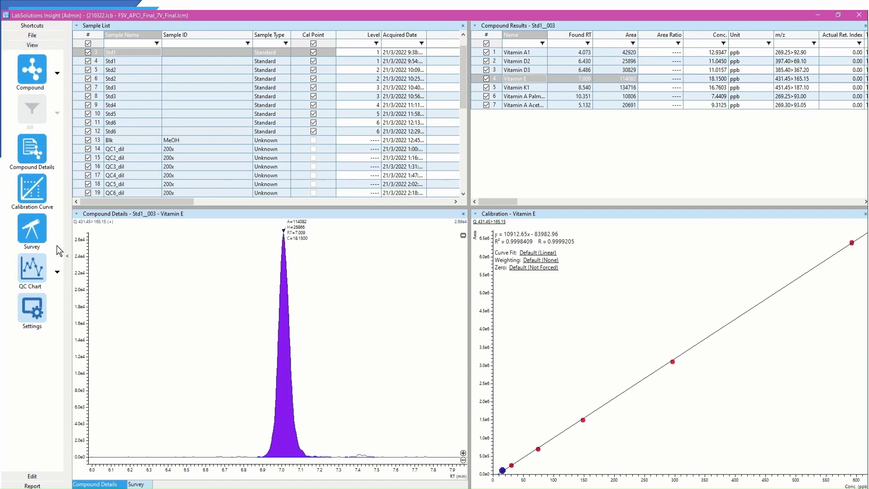
Step: Select sample Spl1_dil_200x_019 from the survey to show its detailed Vitamin E peak
left_click(137, 484)
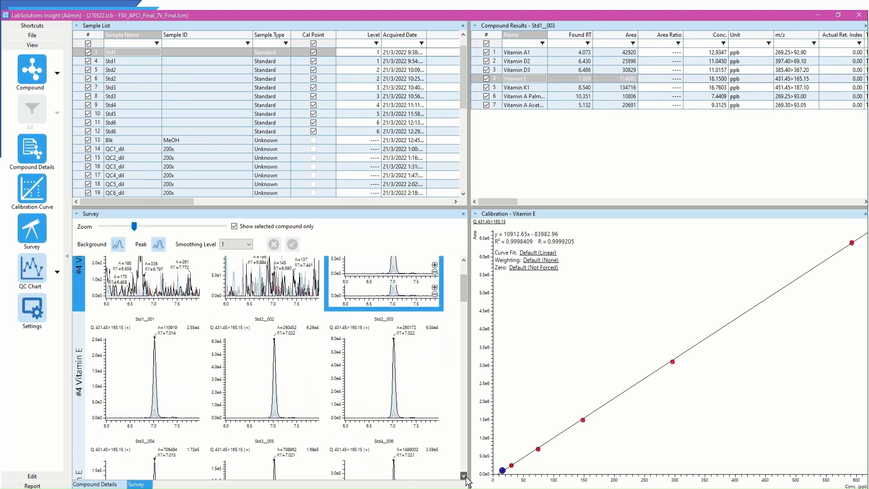
scroll("down", 3)
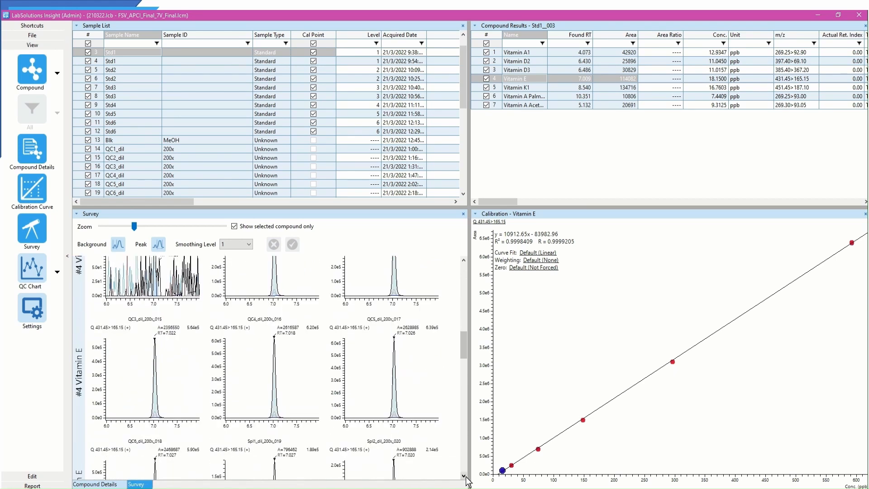
scroll("down", 3)
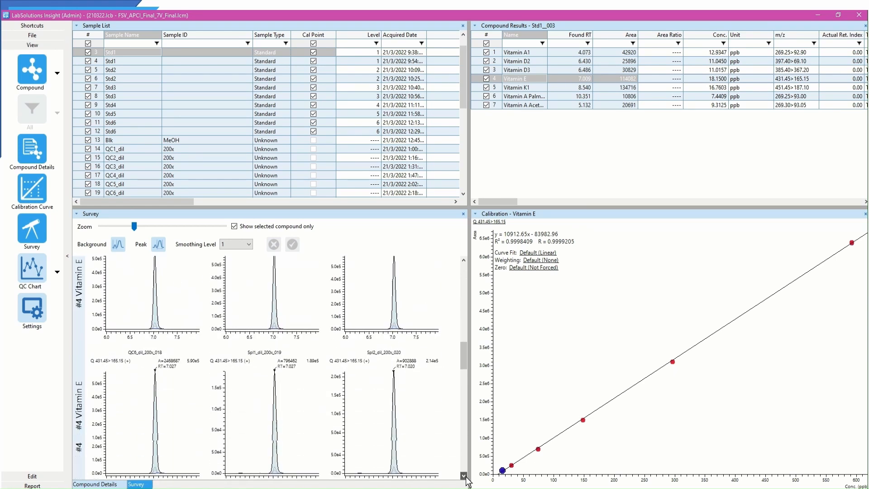
left_click(264, 382)
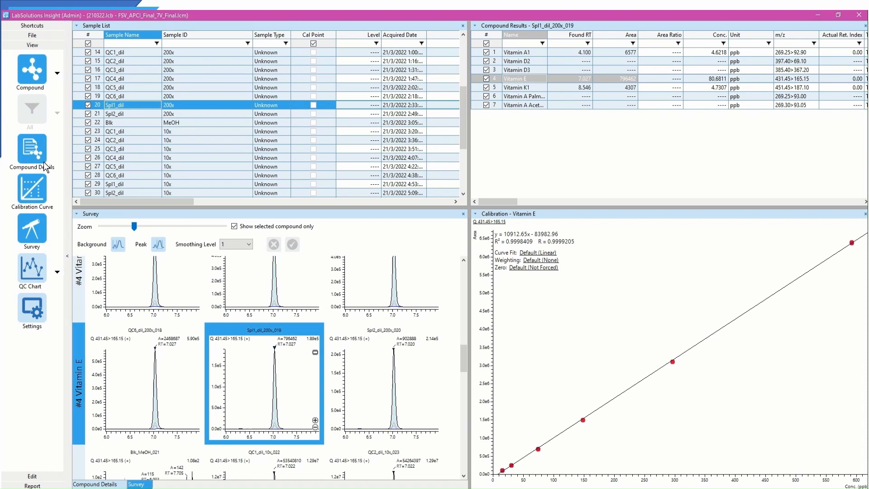
mouse_move(32, 149)
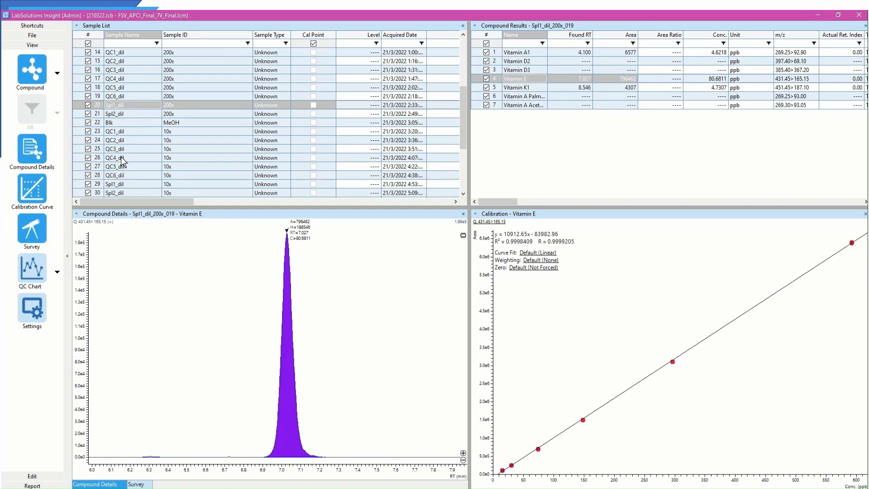
Step: Load the processed batch 210322_processed_YT.iproc into the Edit workspace
left_click(115, 158)
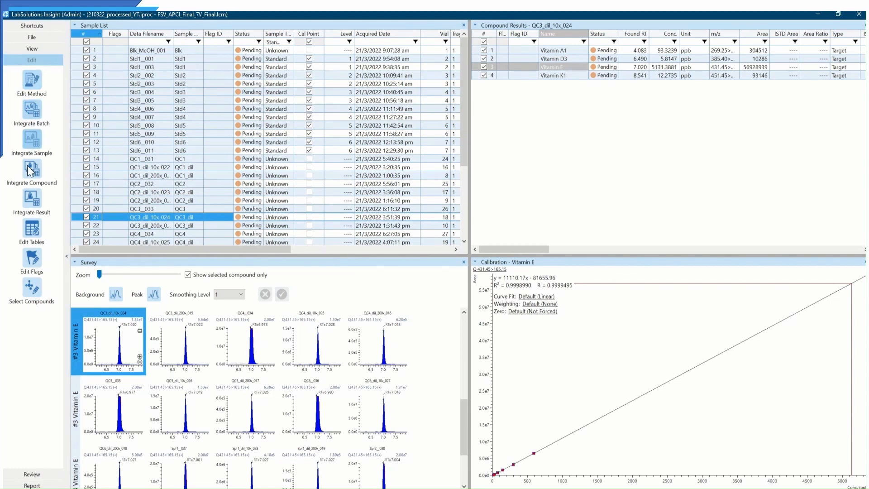
Step: Add Unknown, Standard and Control flag groups in the method's flag settings
left_click(31, 258)
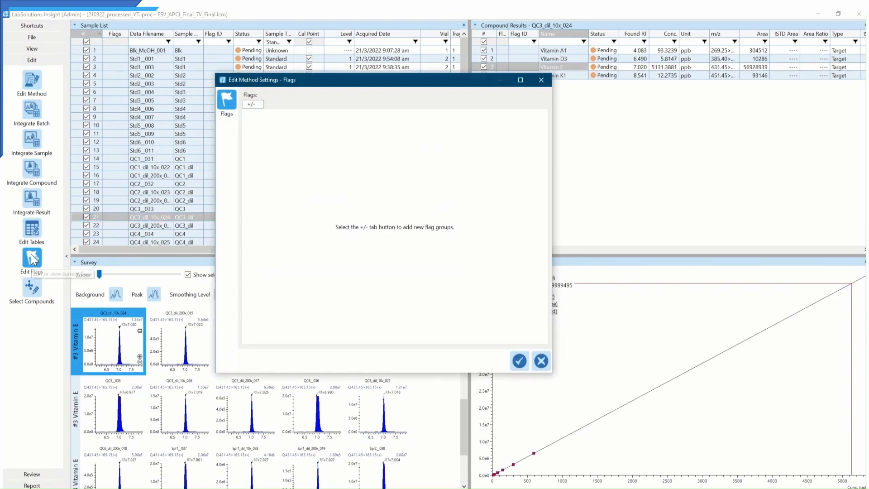
left_click(253, 104)
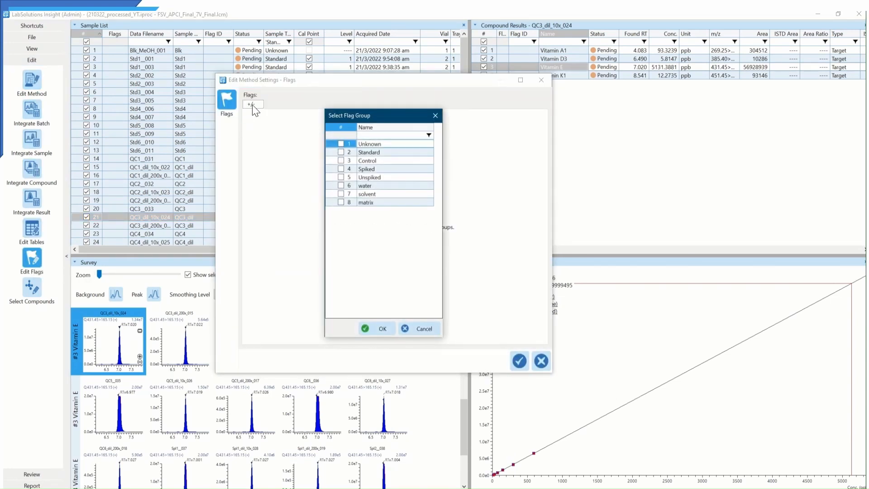
left_click(341, 144)
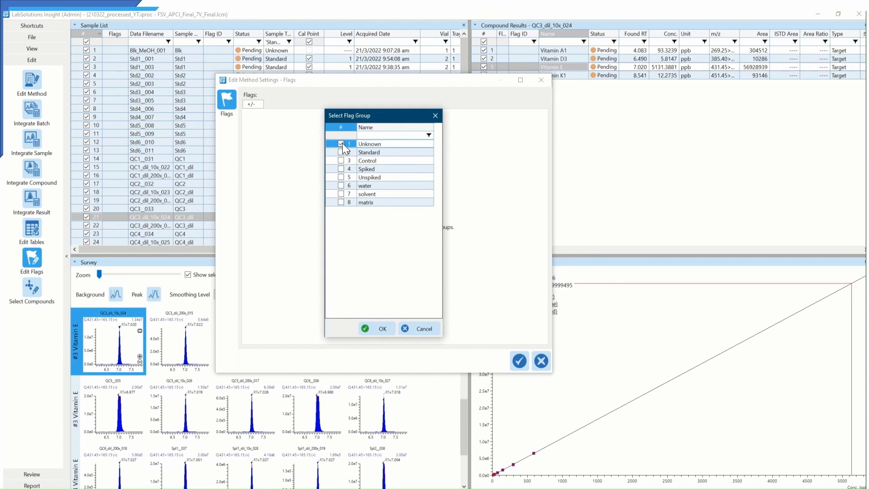
left_click(341, 152)
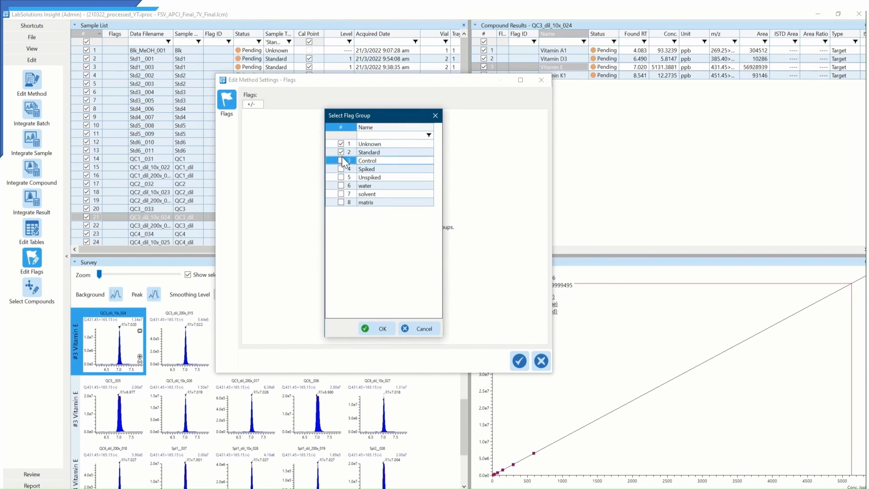
left_click(382, 328)
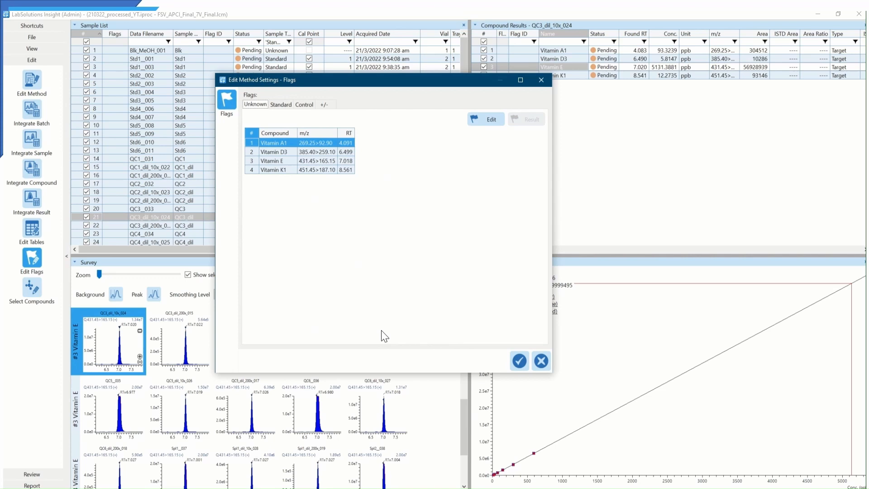
Step: Enable Upper Conc. Review and Upper Conc. Limit flags for unknowns and enter the per-vitamin limits
left_click(490, 118)
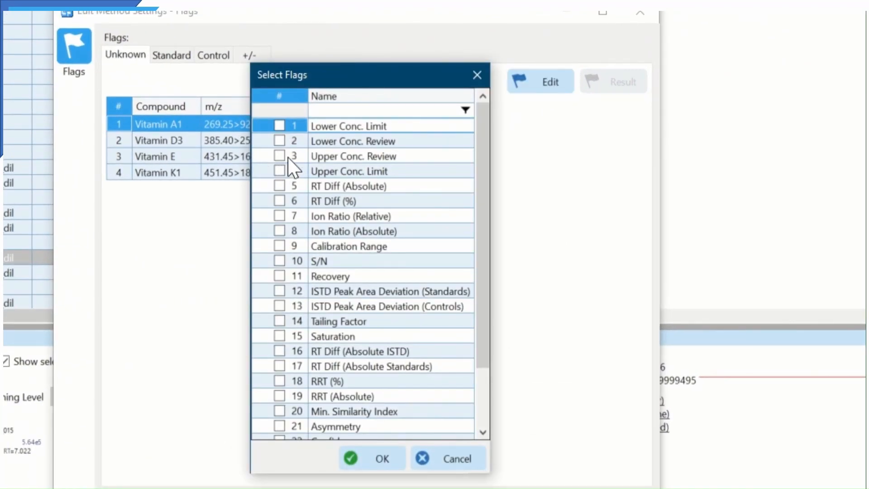
left_click(280, 171)
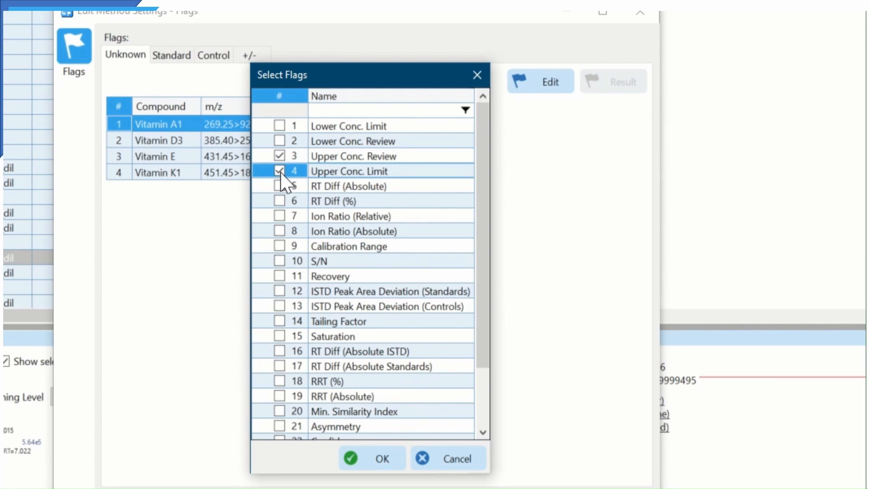
left_click(371, 458)
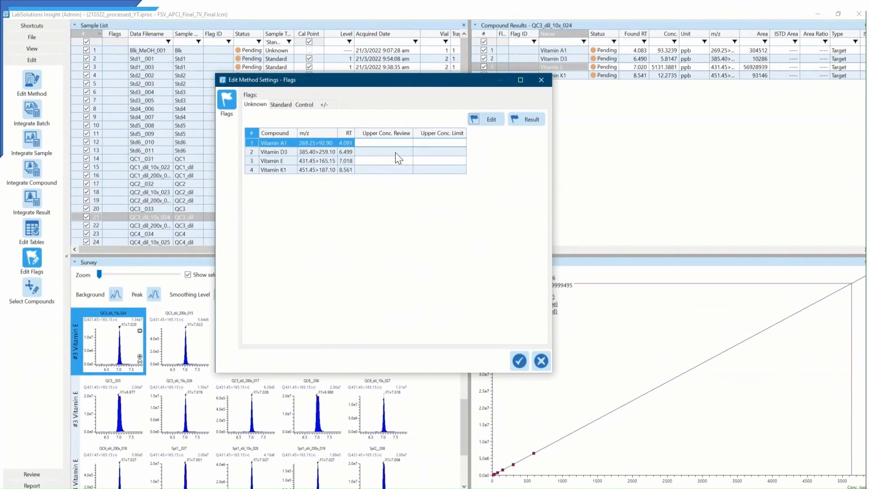
left_click(386, 142)
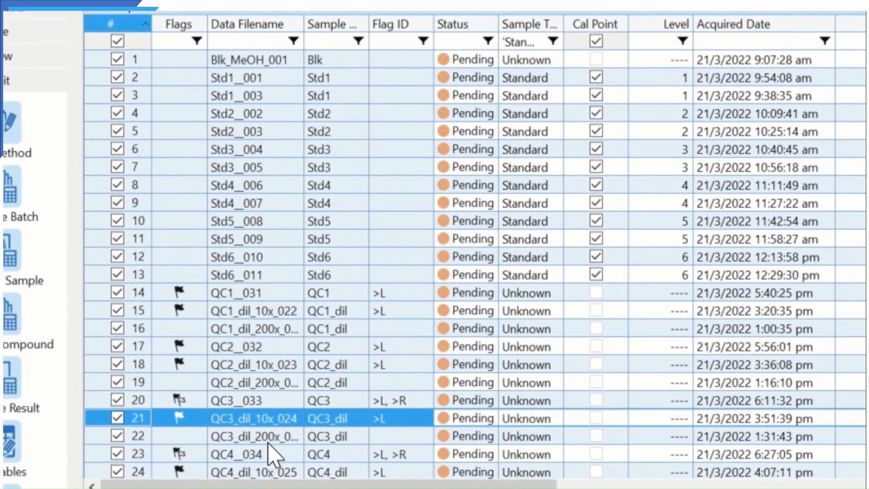
Step: Inspect flagged results of QC4_034, then filter the sample list to outliers only
left_click(254, 453)
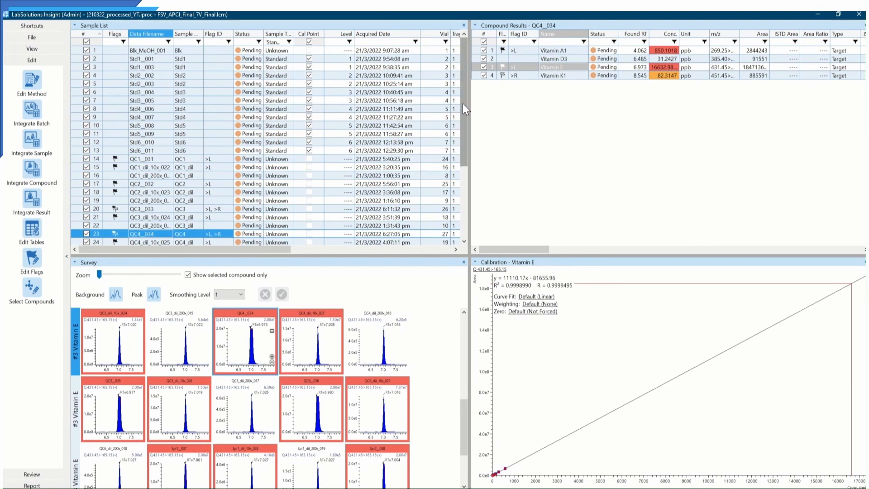
scroll("down", 3)
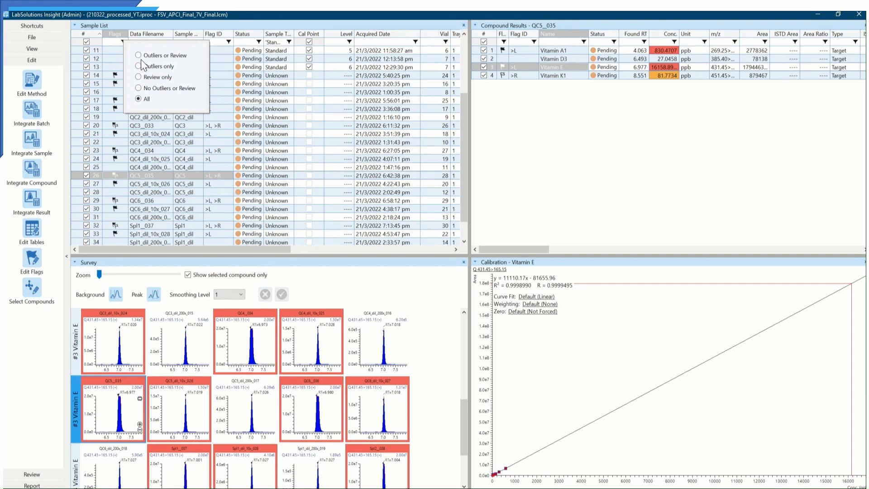
left_click(162, 66)
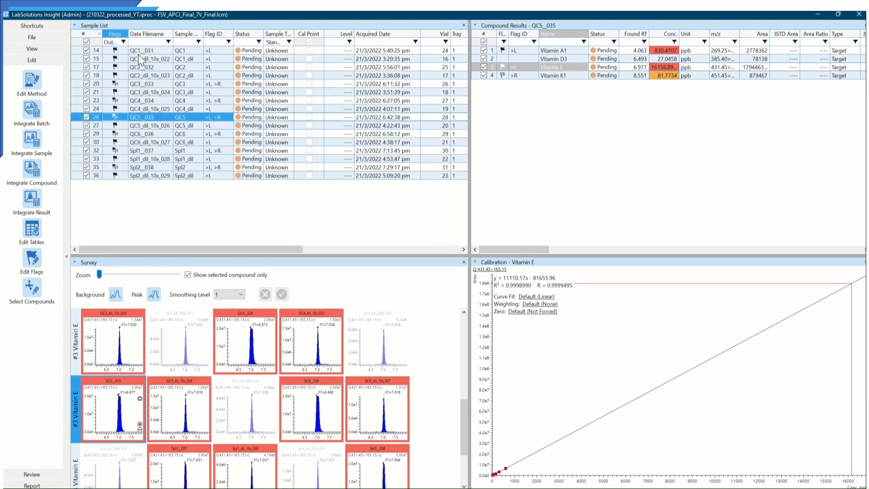
mouse_move(102, 230)
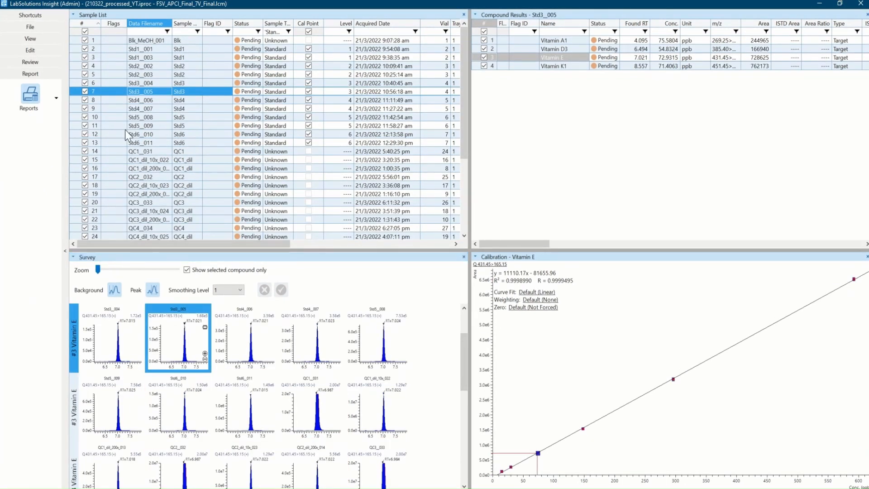
mouse_move(29, 95)
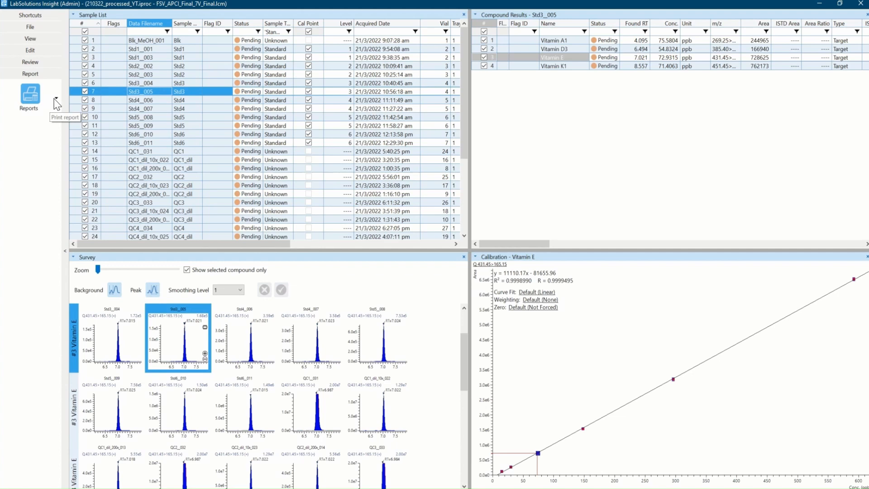
left_click(29, 95)
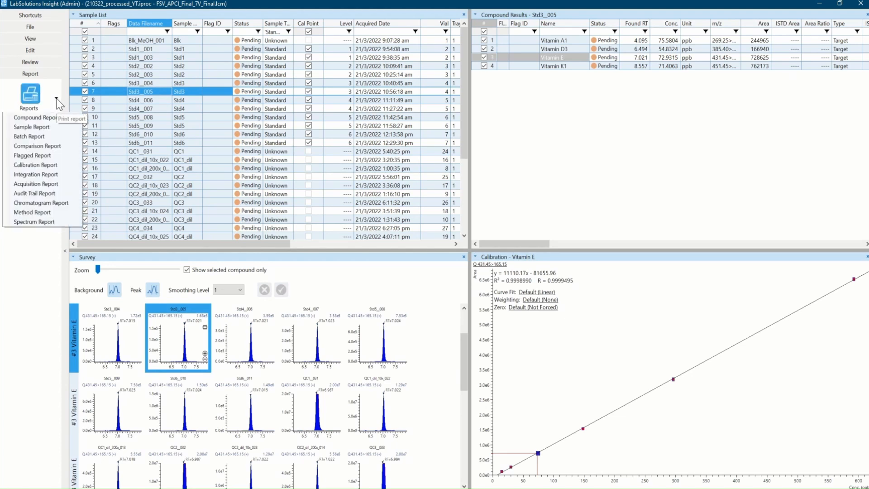
mouse_move(32, 127)
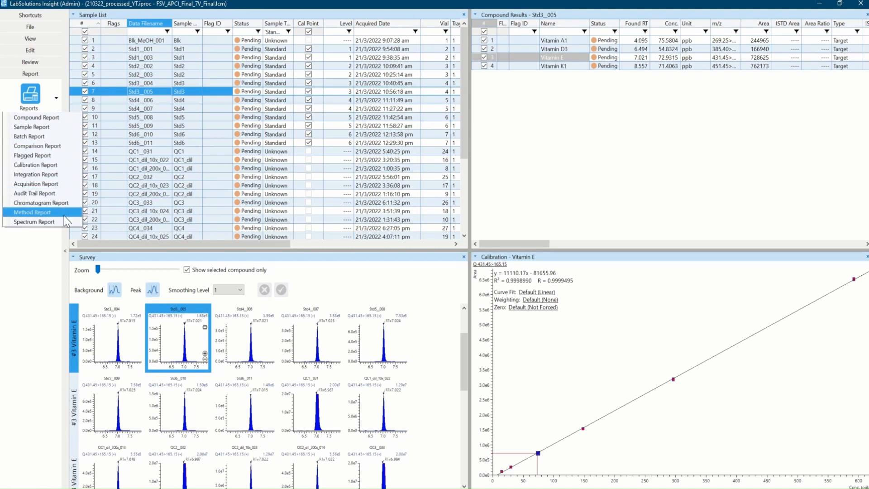
mouse_move(31, 127)
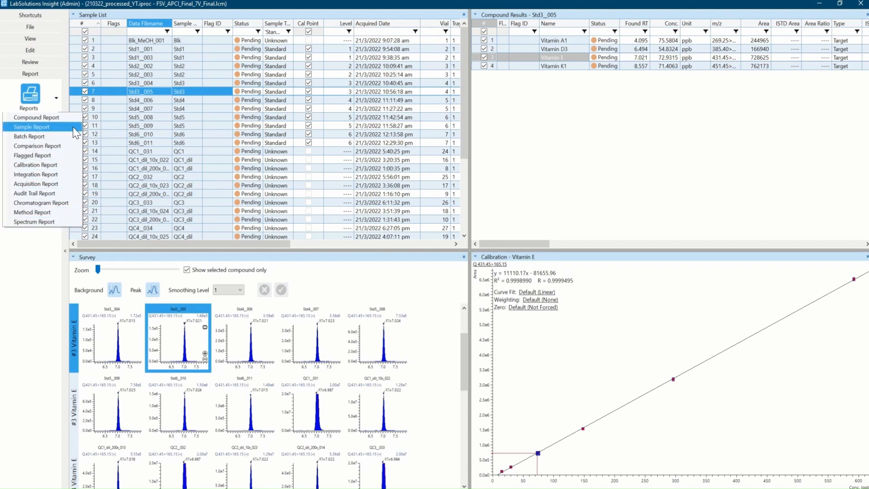
left_click(32, 127)
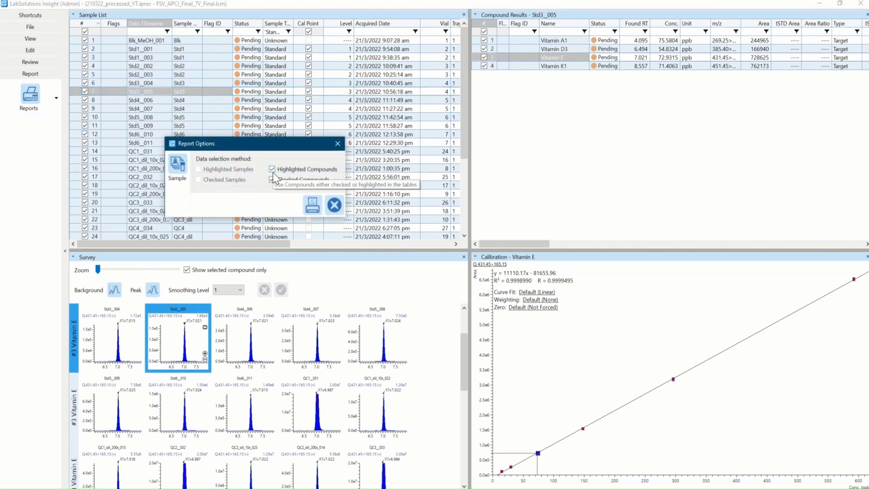
left_click(273, 179)
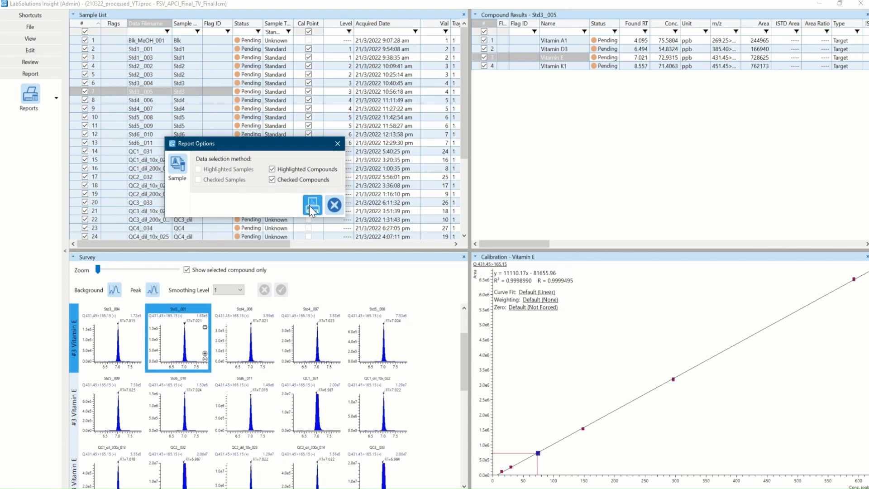
left_click(311, 205)
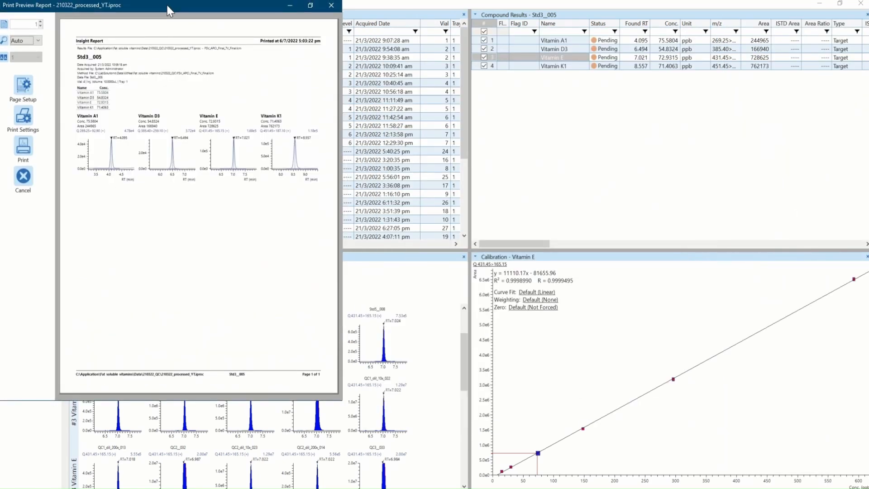
left_click_drag(169, 6, 200, 16)
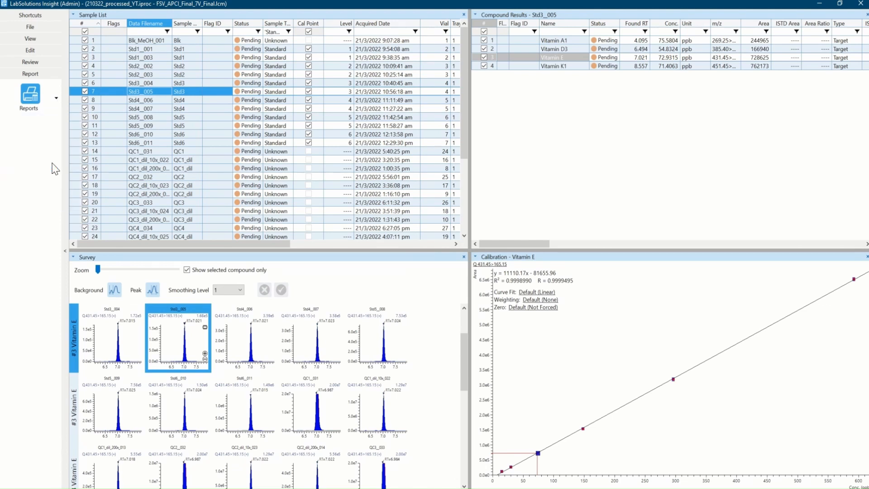
Step: Preview the Calibration Report for 210322_processed_YT and view page 2 with Vitamin E and K1 curves
left_click(29, 95)
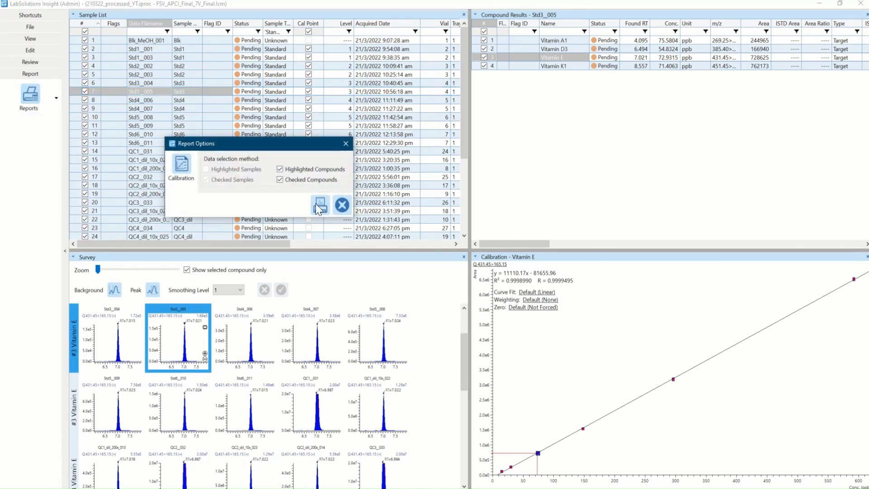
left_click(320, 205)
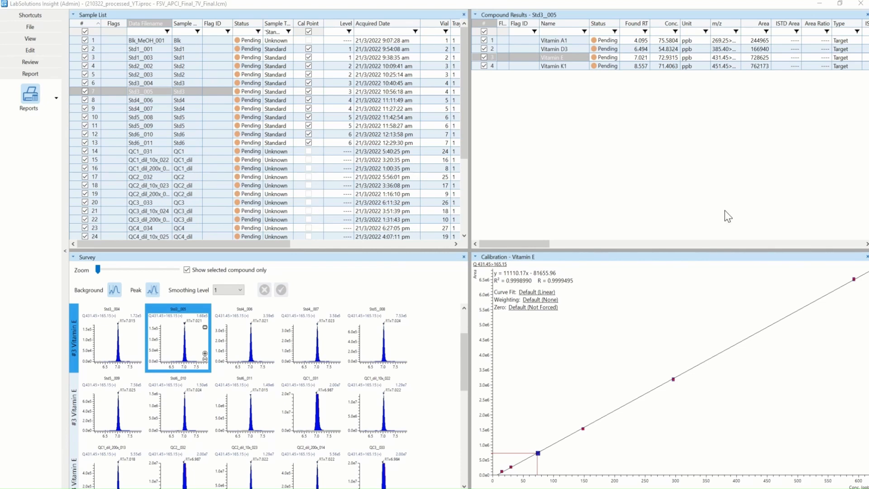
left_click(30, 73)
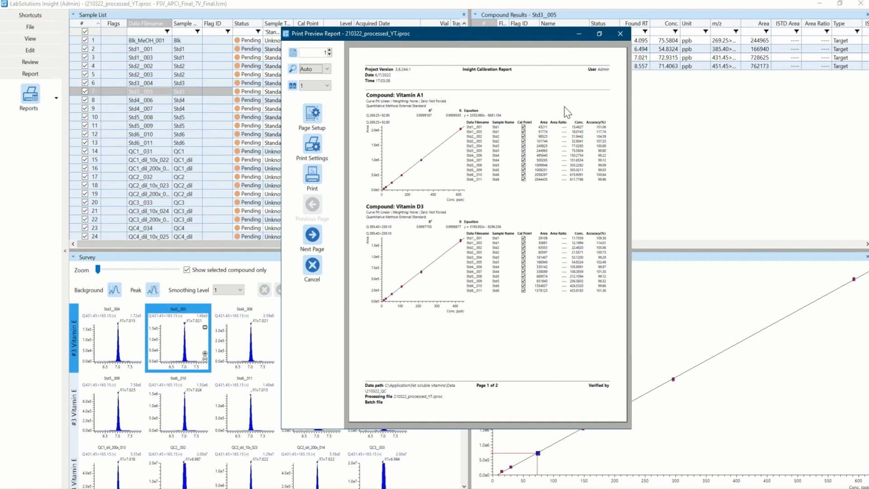
left_click(312, 234)
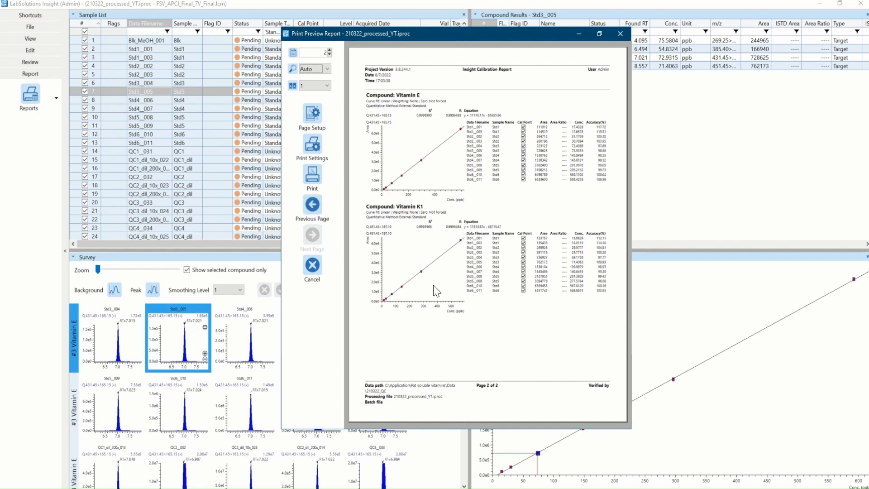